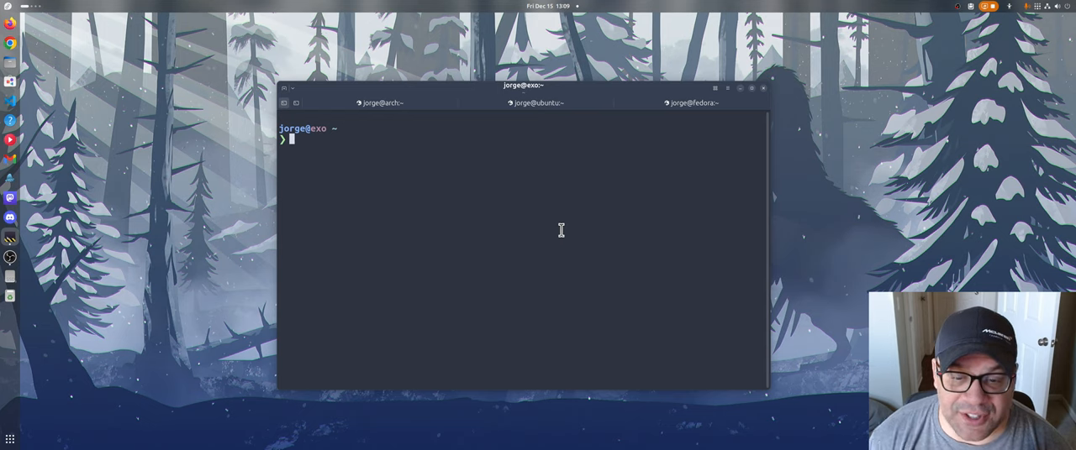
mouse_move(614, 218)
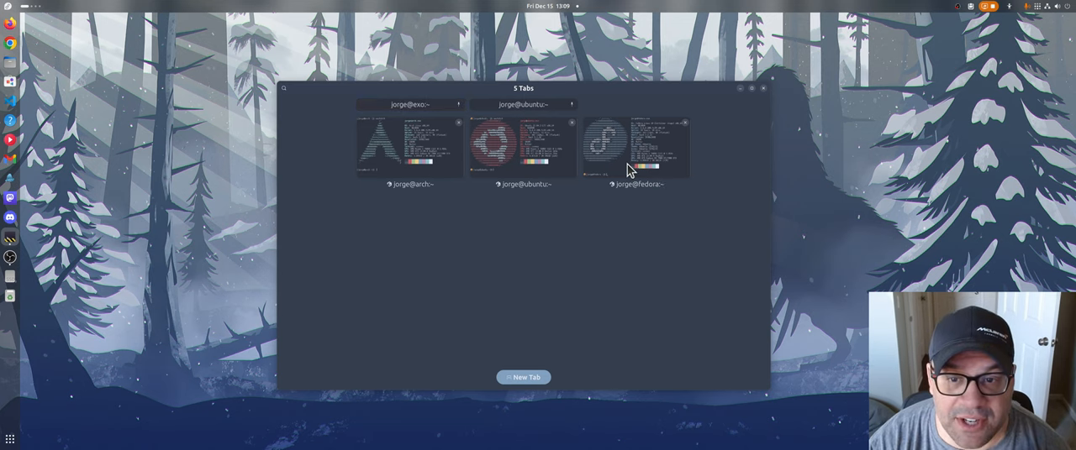
Open the Fedora container tab from the overview, then switch to the jorge@arch tab.
left_click(636, 147)
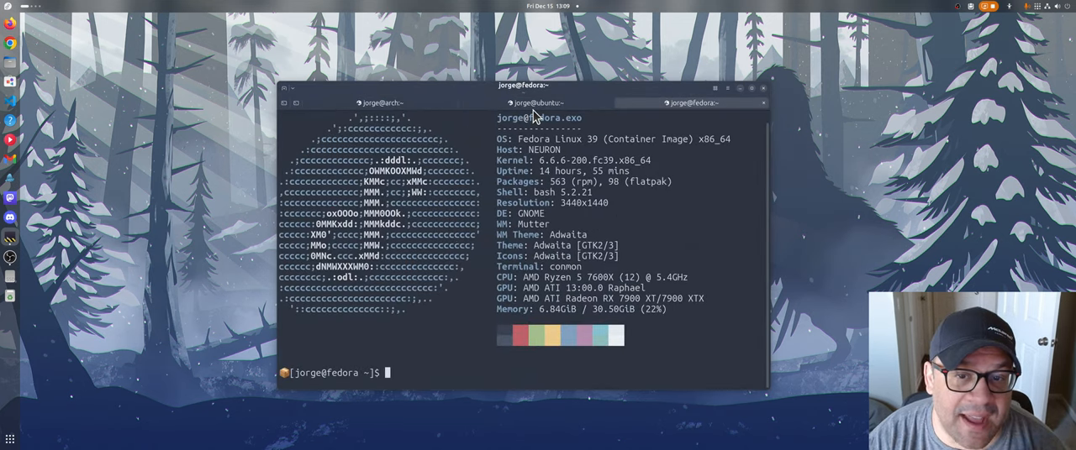
left_click(379, 102)
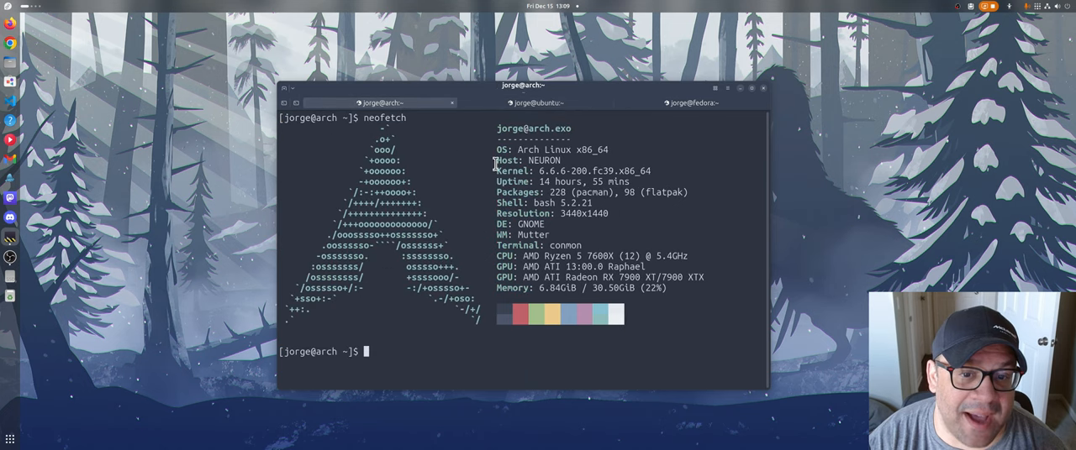
mouse_move(449, 213)
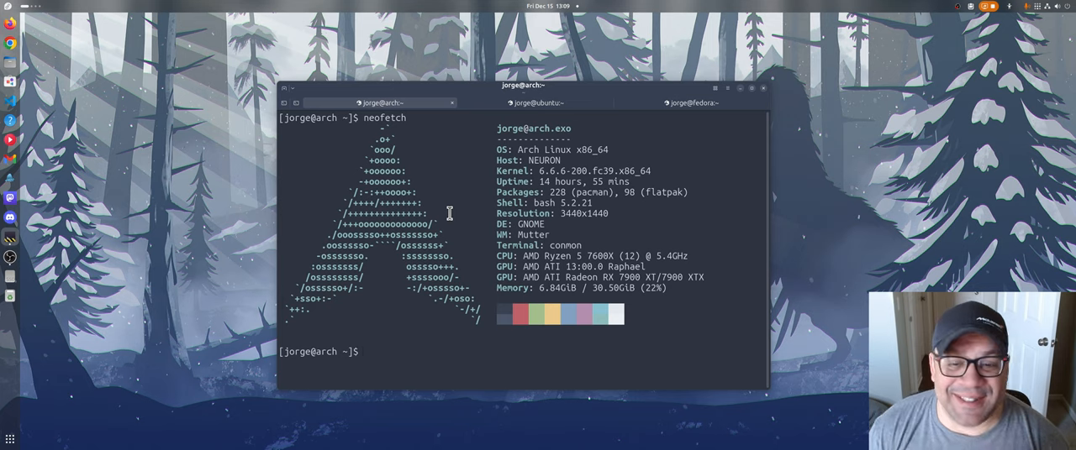
mouse_move(350, 131)
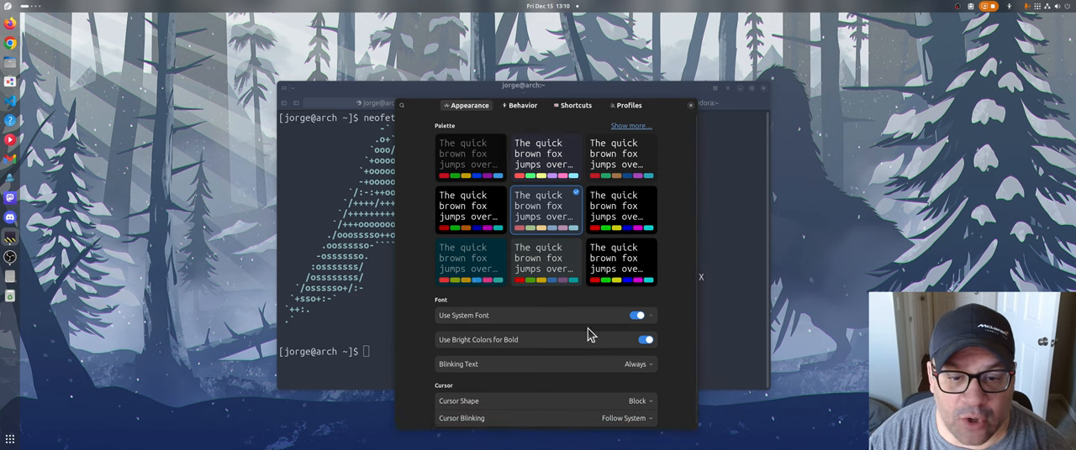
mouse_move(553, 177)
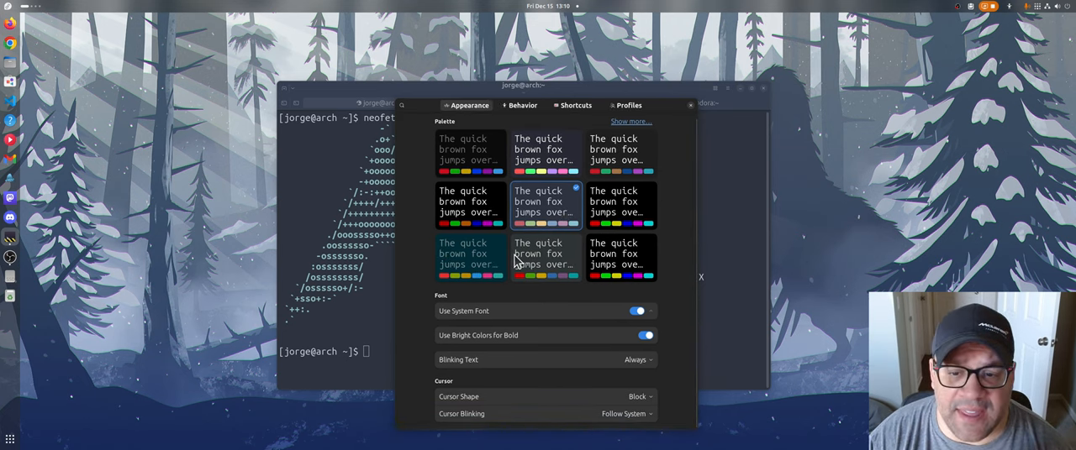
Review the Behavior settings in Preferences.
left_click(521, 105)
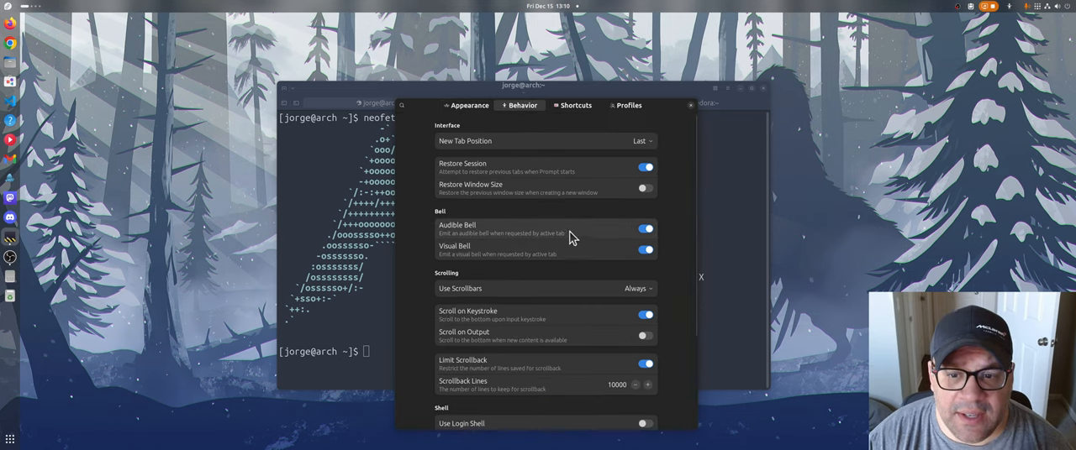
scroll("down", 3)
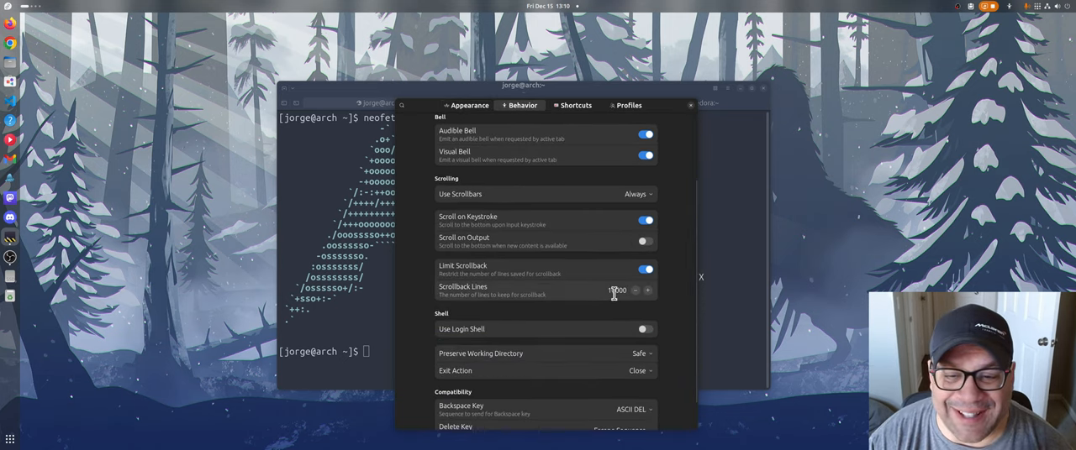
scroll("up", 3)
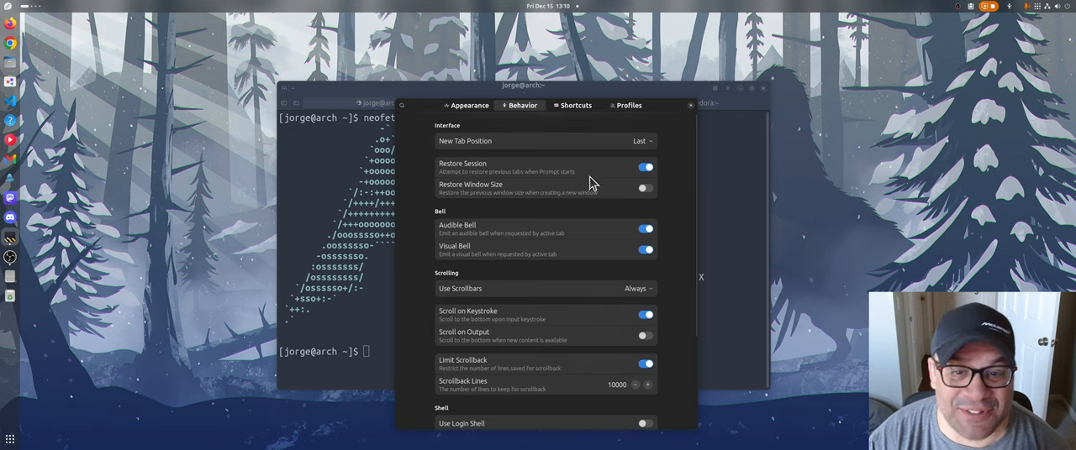
Browse the list of keyboard shortcuts on the Shortcuts page.
left_click(576, 105)
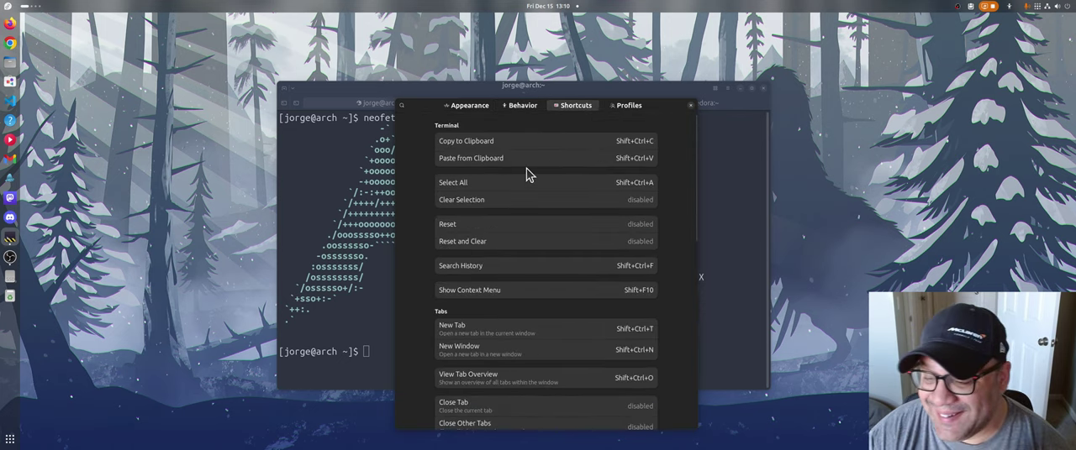
mouse_move(412, 220)
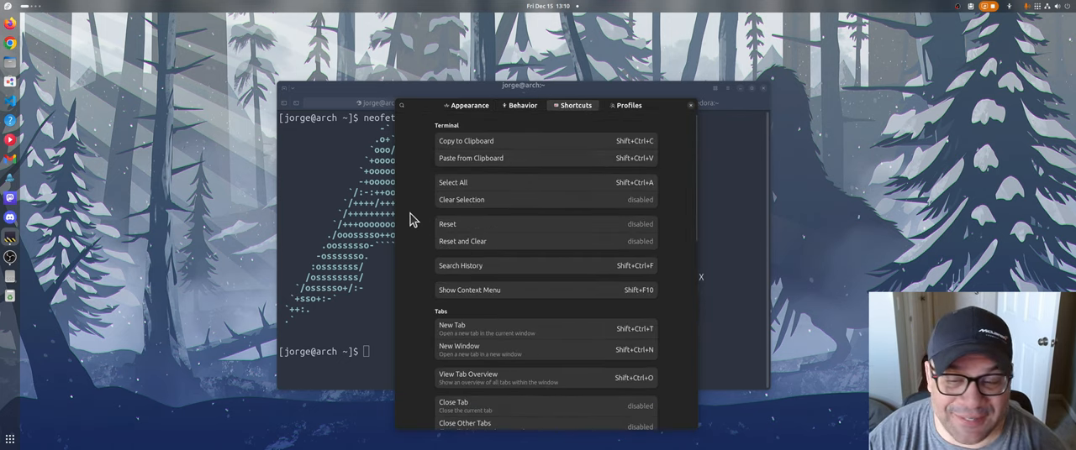
scroll("down", 3)
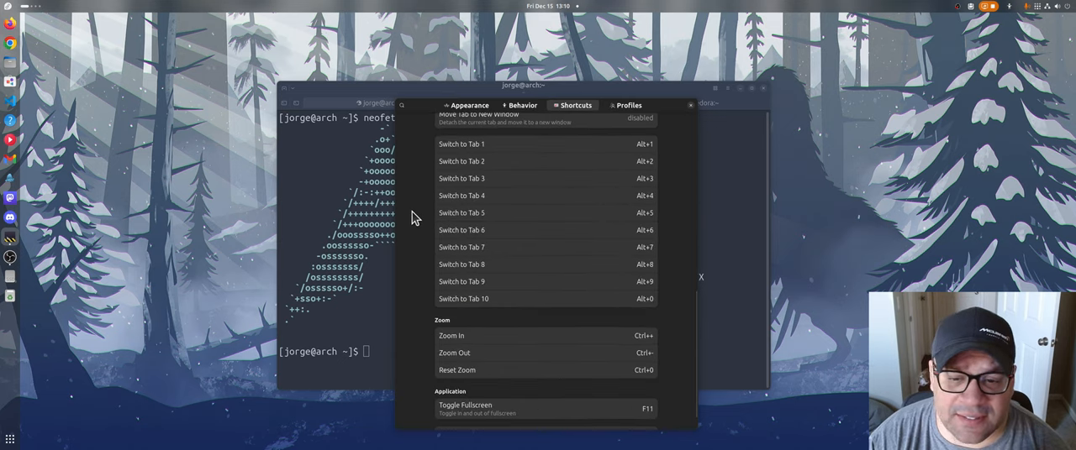
scroll("up", 3)
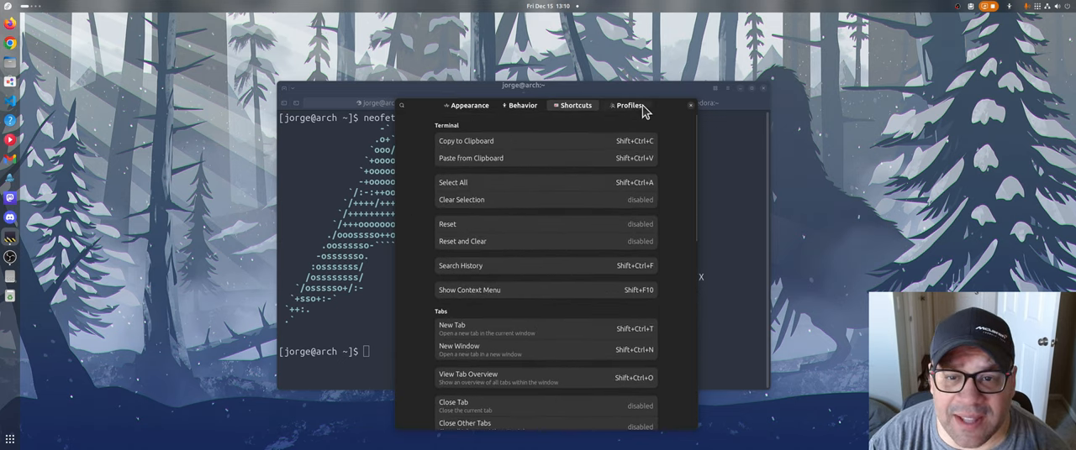
Edit the profile, browse the Default Container choices and keep ubuntu selected.
left_click(629, 105)
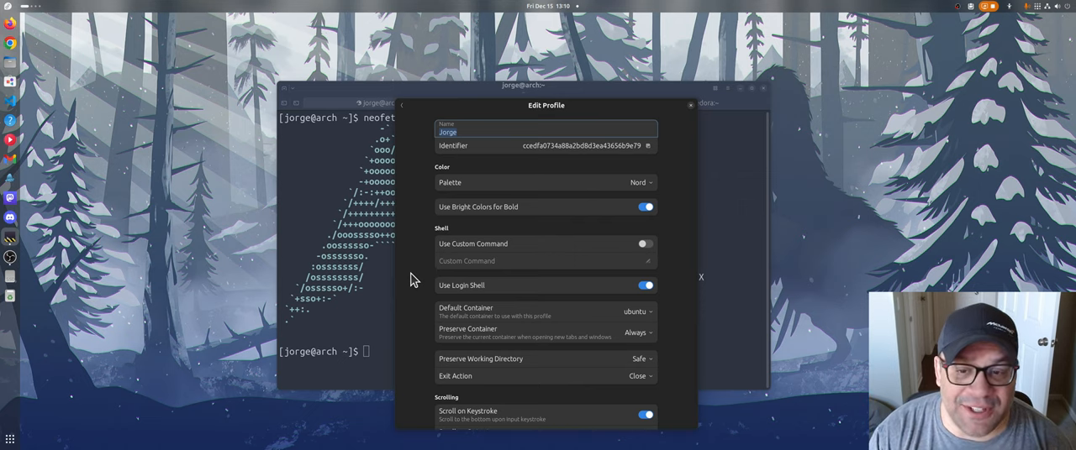
scroll("down", 3)
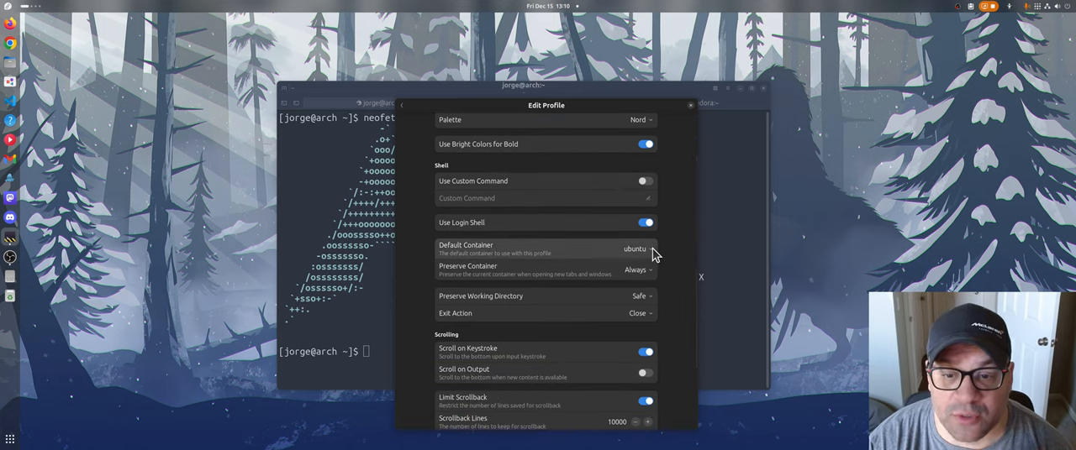
left_click(637, 249)
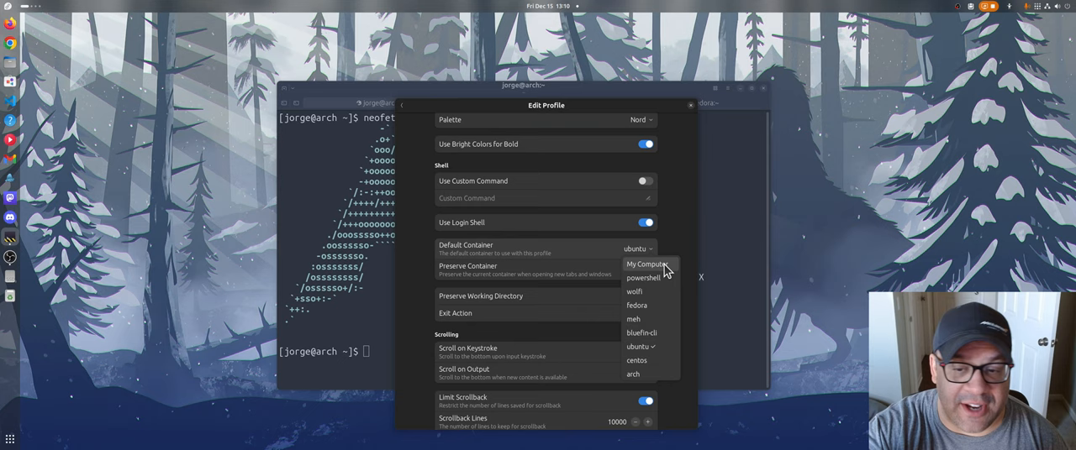
mouse_move(735, 263)
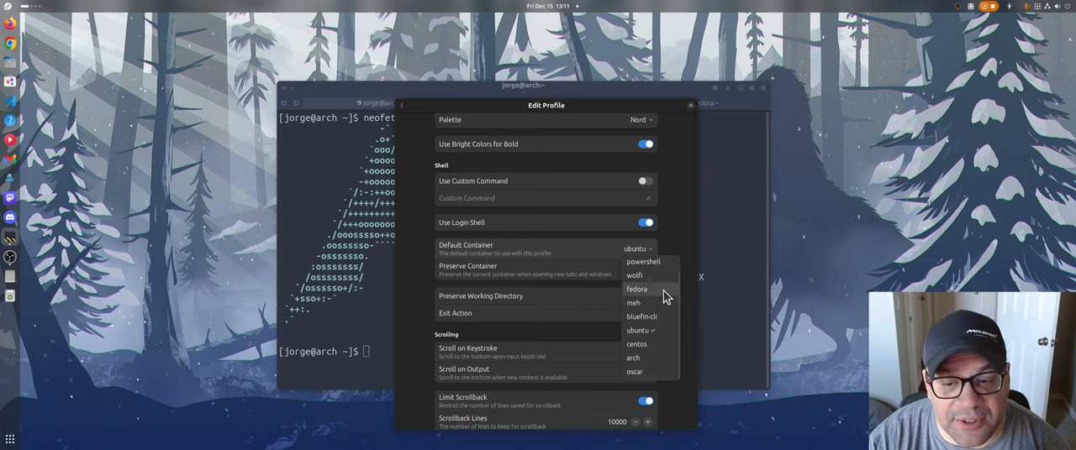
left_click(639, 331)
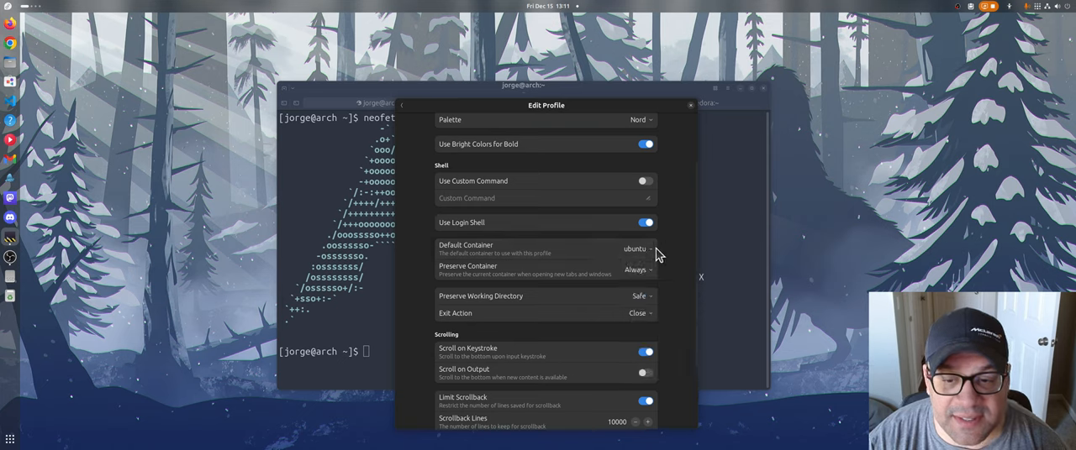
mouse_move(647, 255)
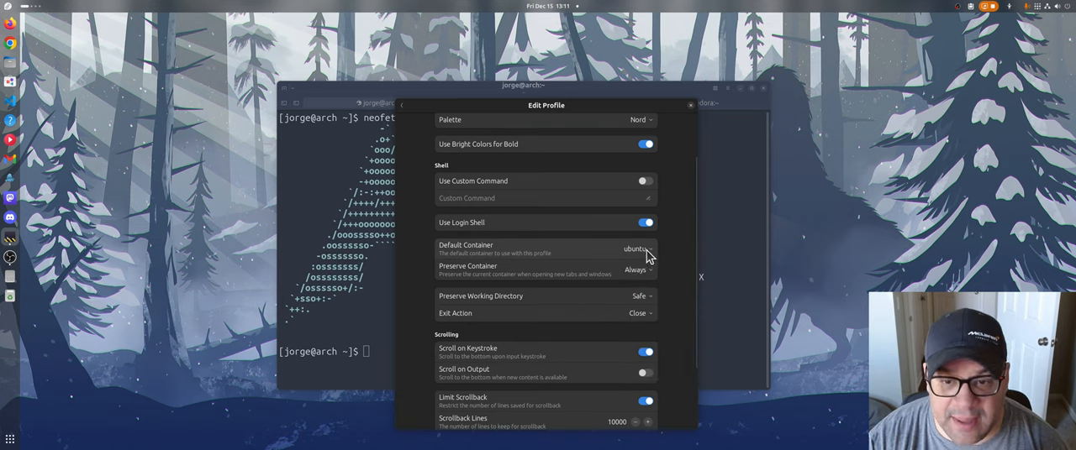
mouse_move(687, 247)
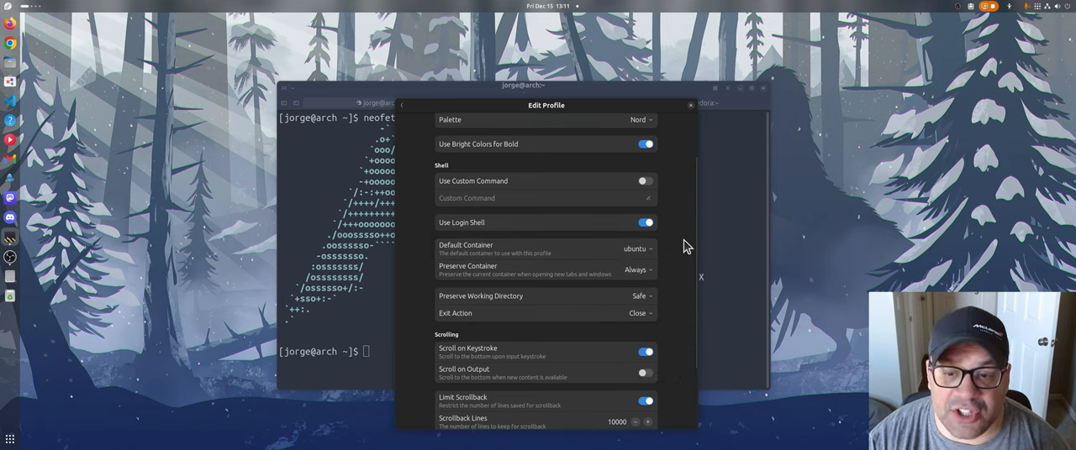
mouse_move(679, 261)
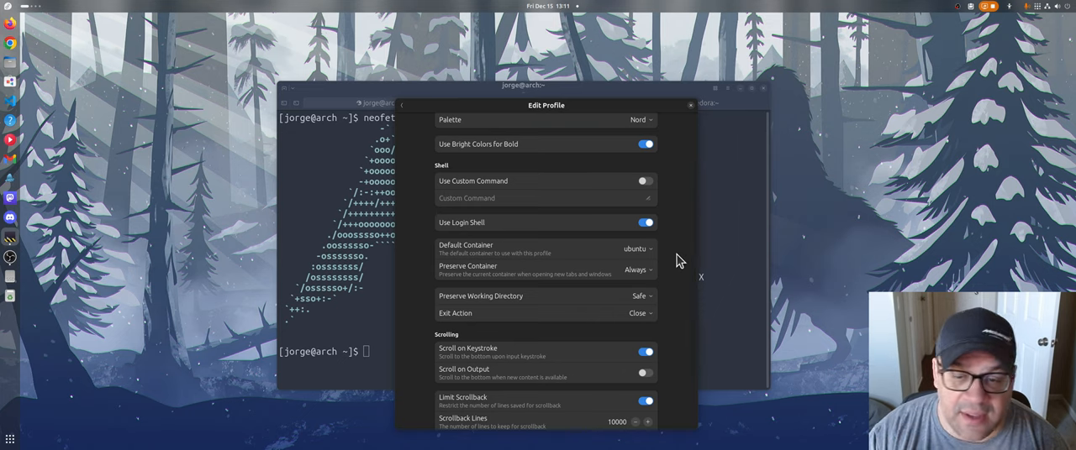
mouse_move(693, 115)
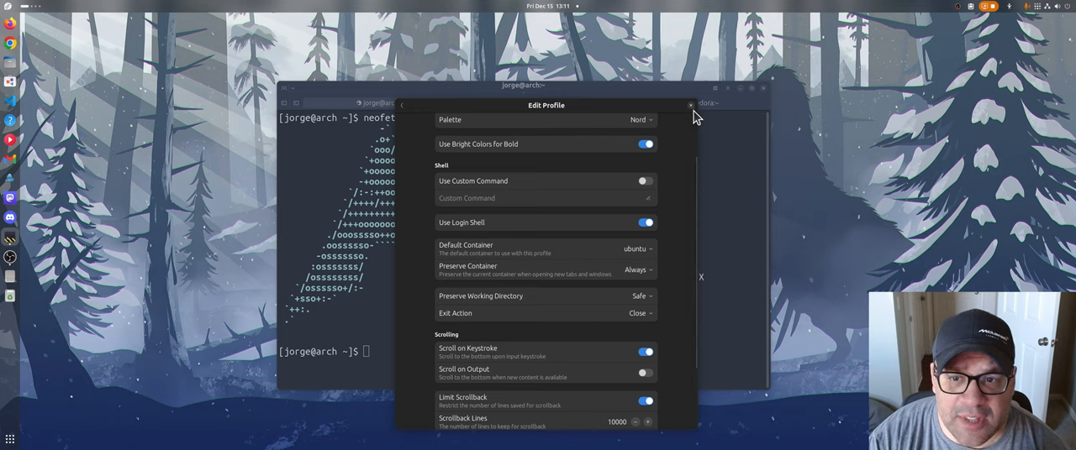
Close Preferences and run 'rpm-ostree s' in the ubuntu container shell.
left_click(690, 105)
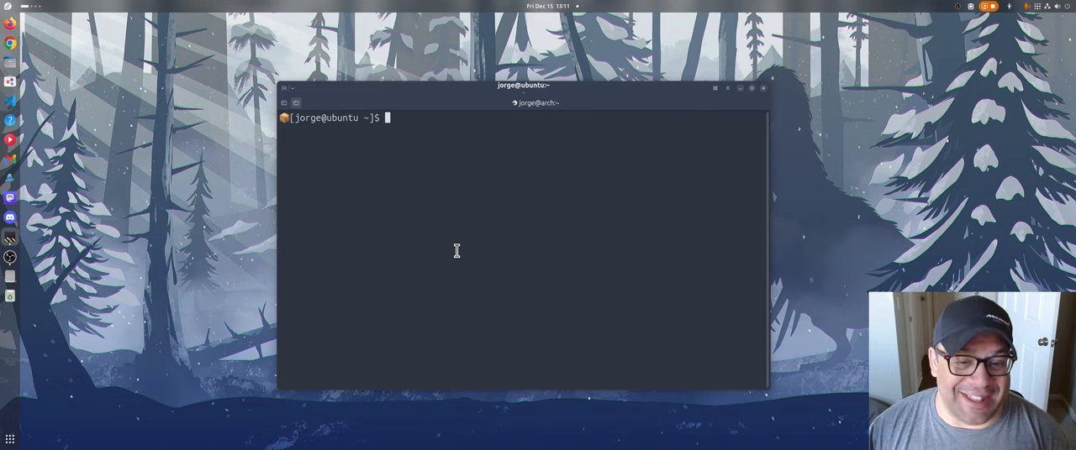
mouse_move(509, 191)
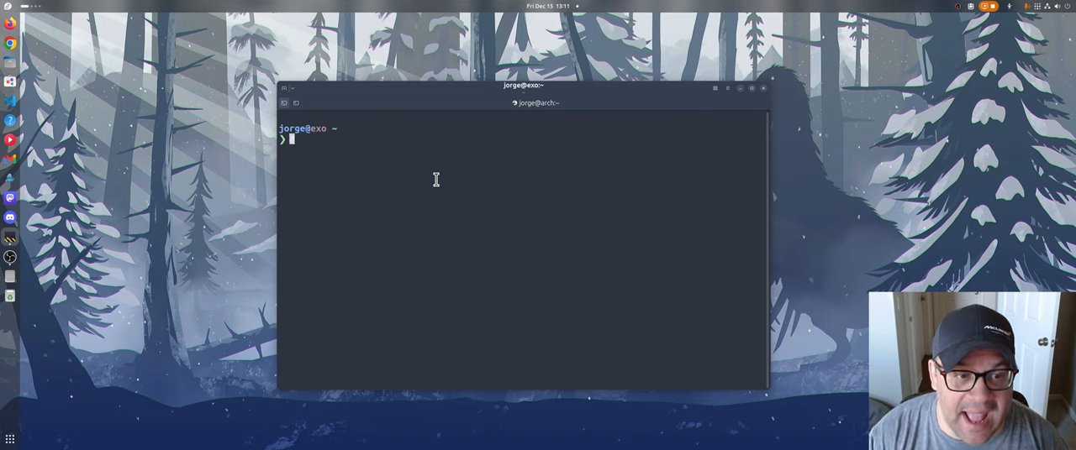
type("rpm-ostree s")
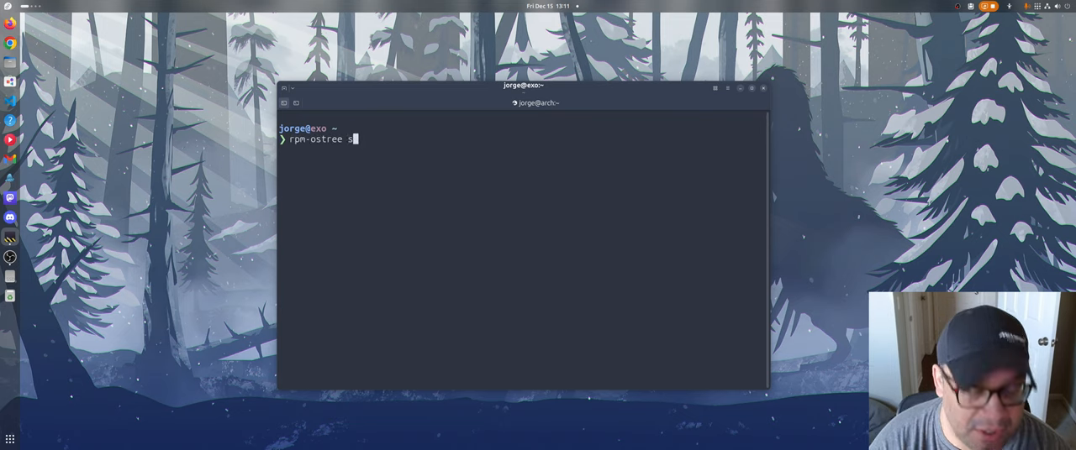
key("Return")
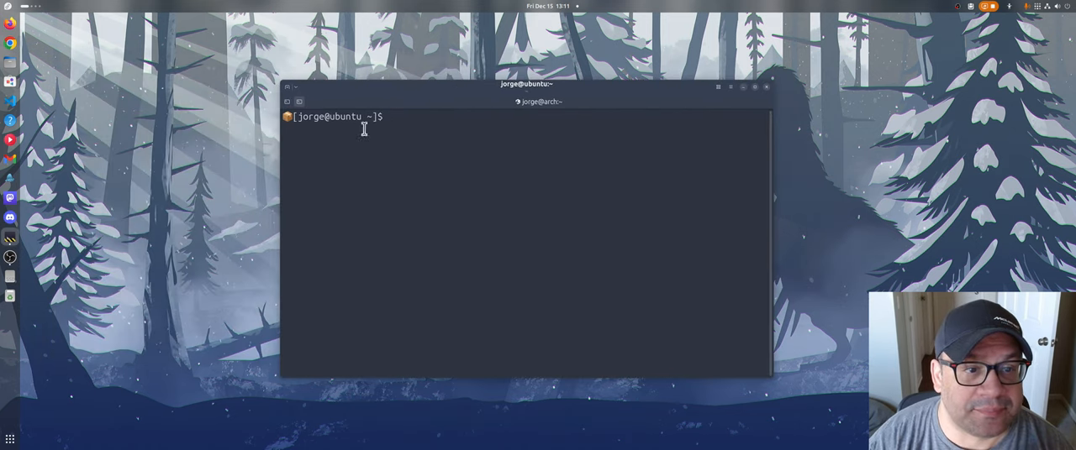
mouse_move(411, 212)
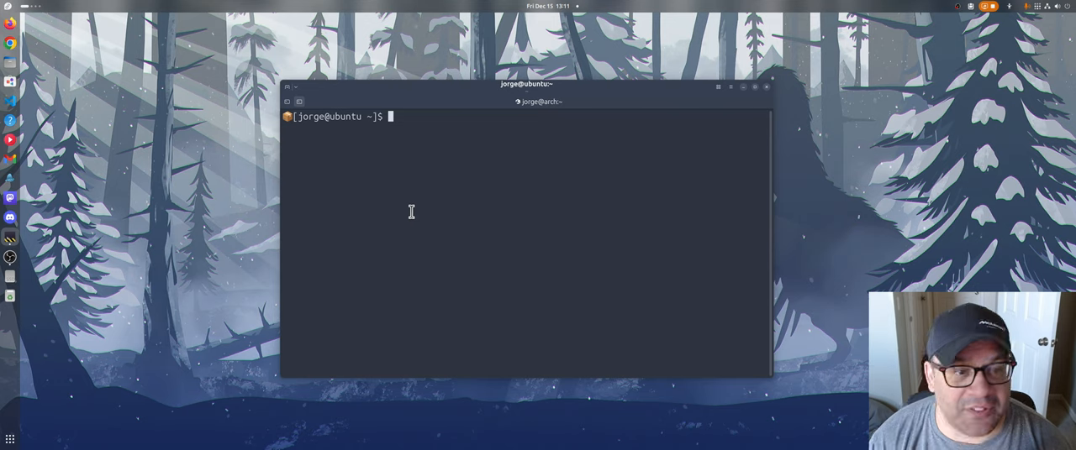
left_click(541, 102)
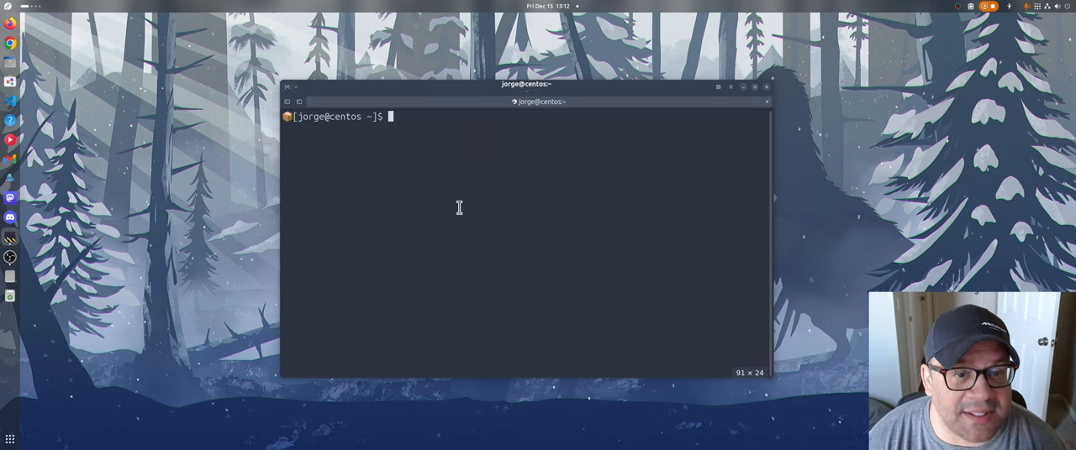
Run the neofetch alias 'e' to show CentOS Stream 9, then list containers.
type("e")
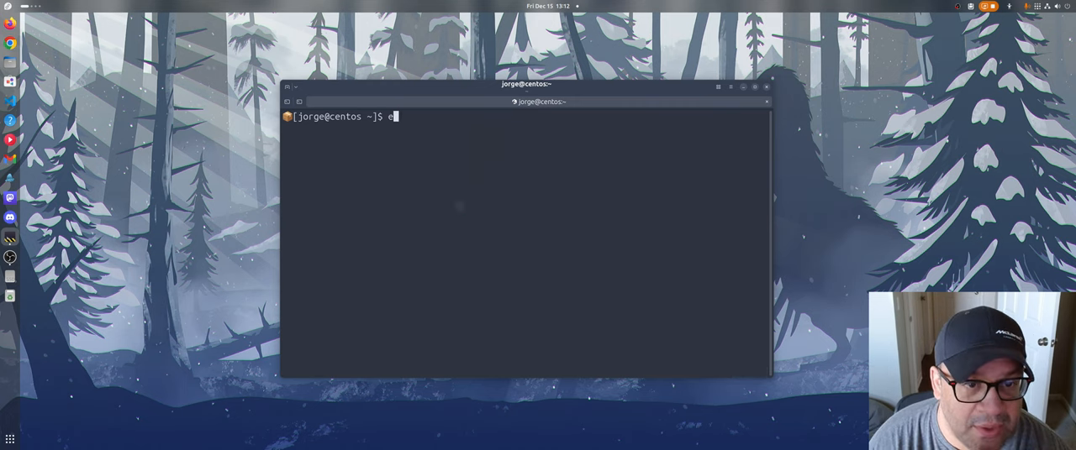
key("Return")
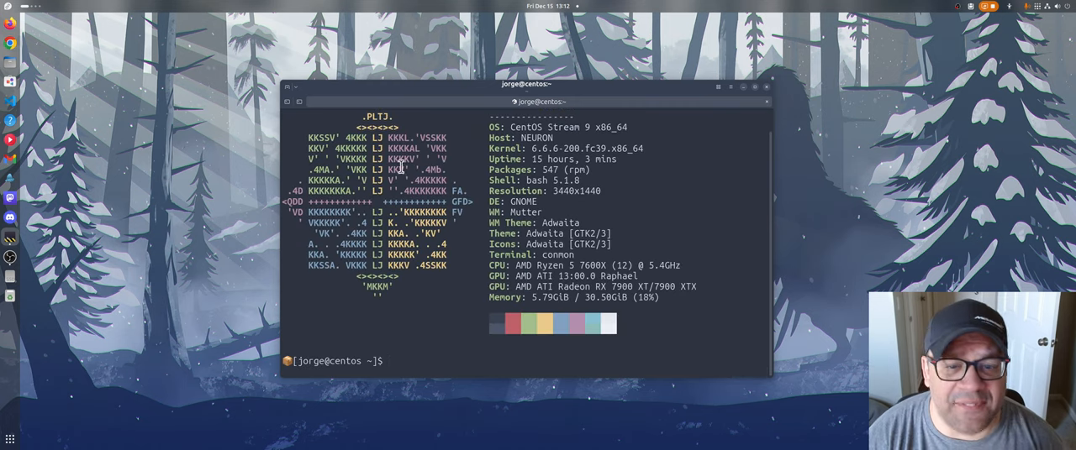
left_click(288, 88)
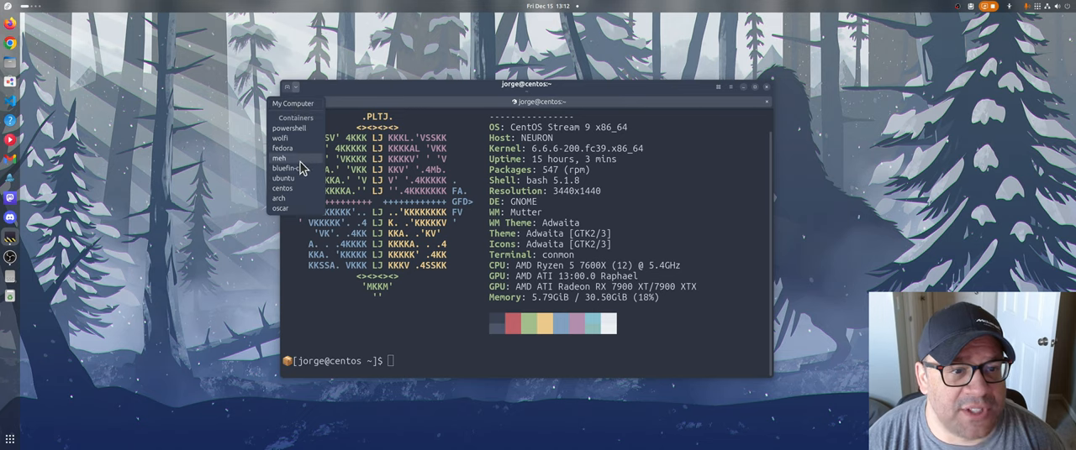